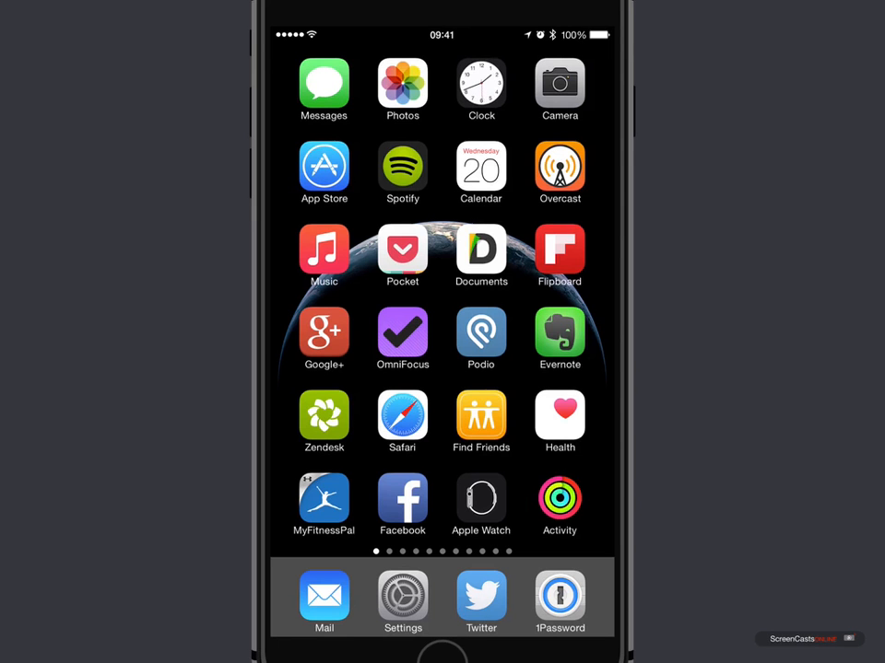
Launch Activity to show today's rings for 20 May 2015, Move at 50 of 350 calories
left_click(560, 501)
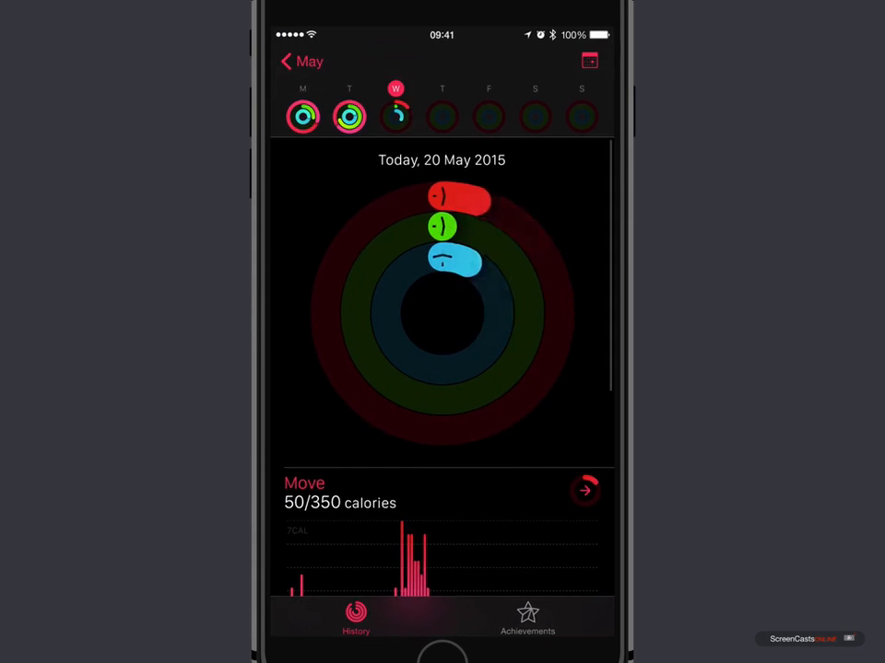